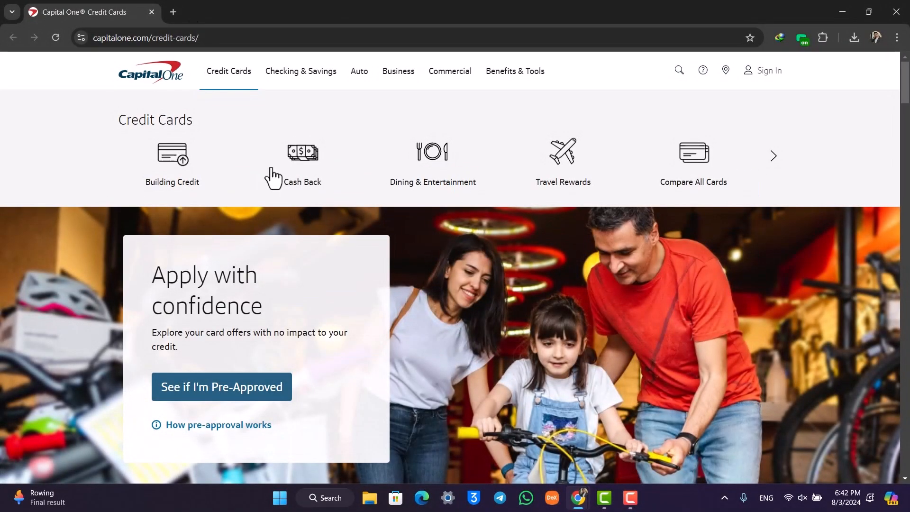
# - Bring up the credit cards page and reach its 'See if I'm Pre-Approved' offer
pyautogui.click(147, 38)
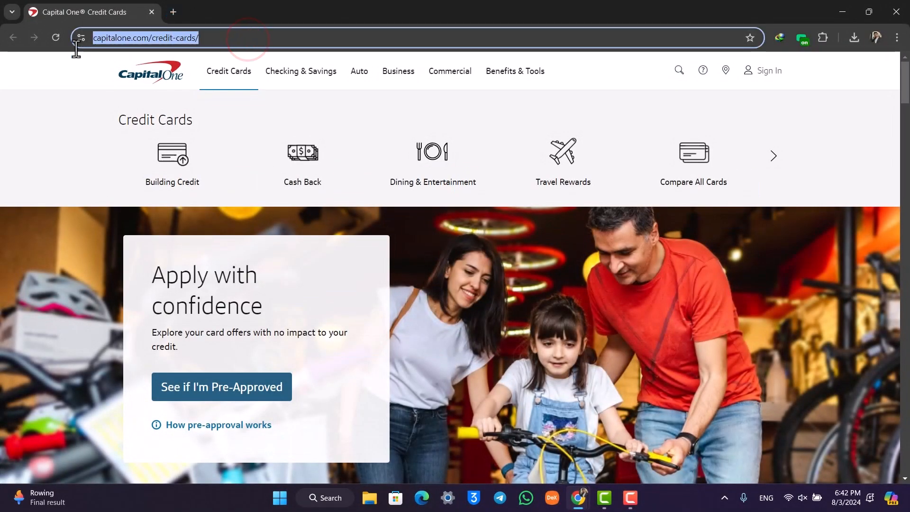
pyautogui.click(259, 38)
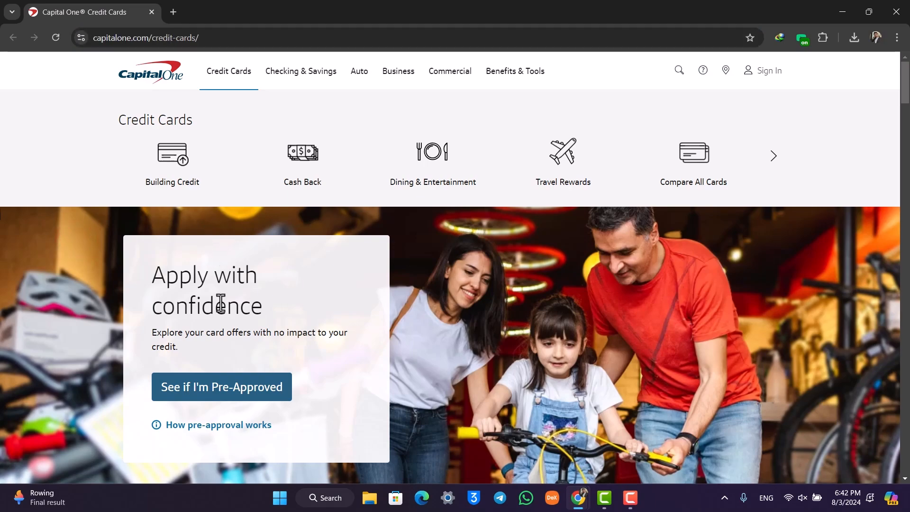
pyautogui.moveTo(298, 354)
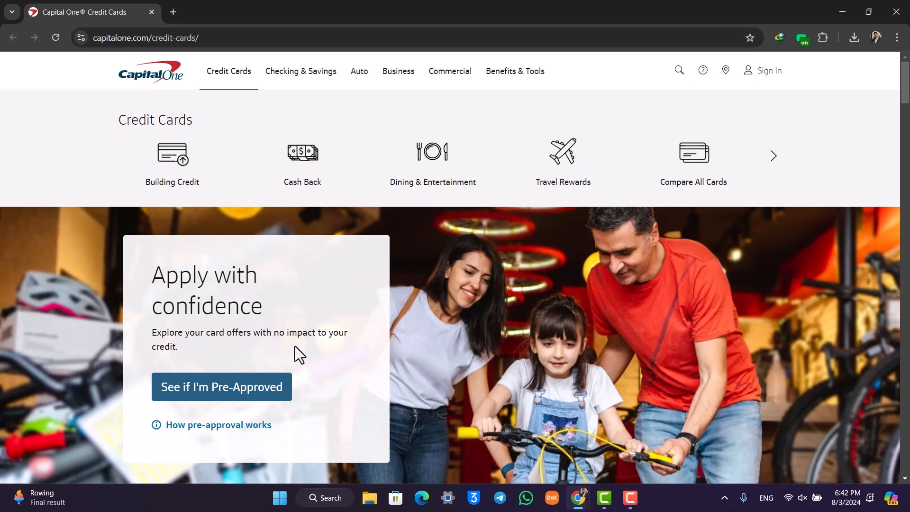
pyautogui.scroll(-3)
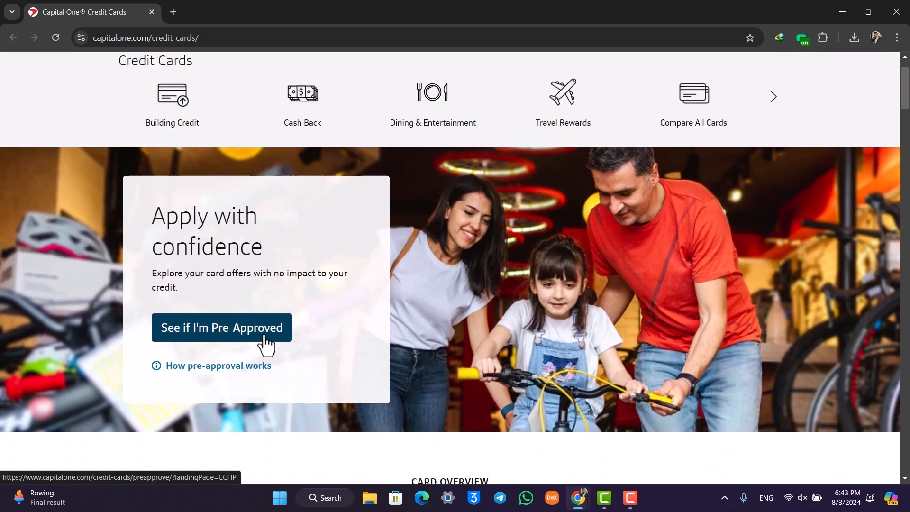
# - Launch the pre-approval page in a new tab down to its 'What's most important to you?' question
pyautogui.click(222, 328)
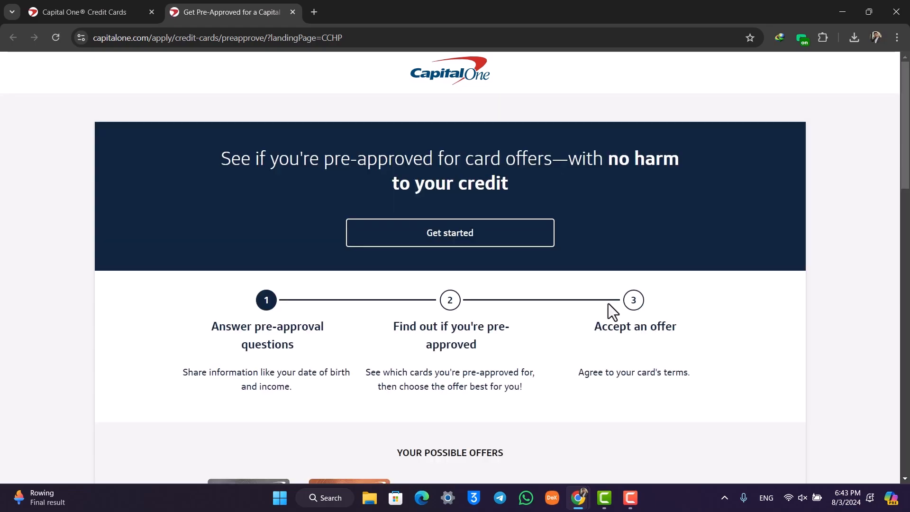
pyautogui.scroll(-3)
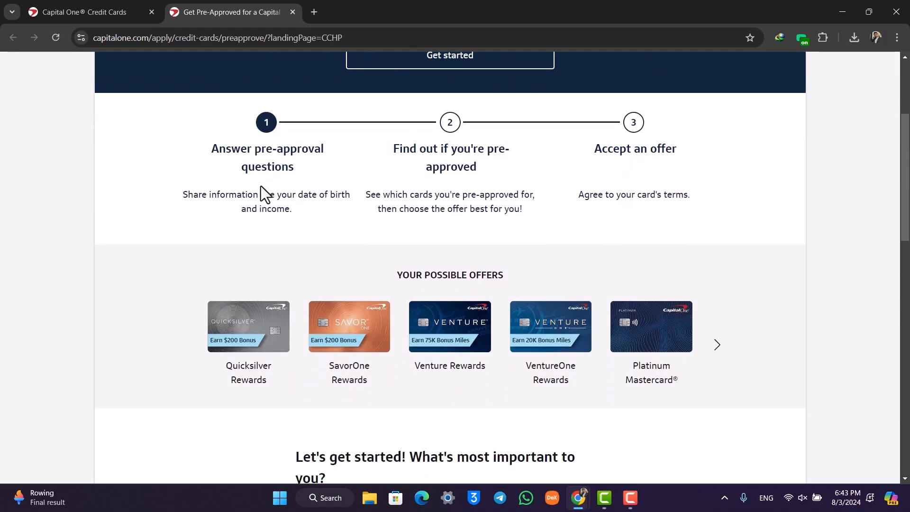
pyautogui.scroll(-3)
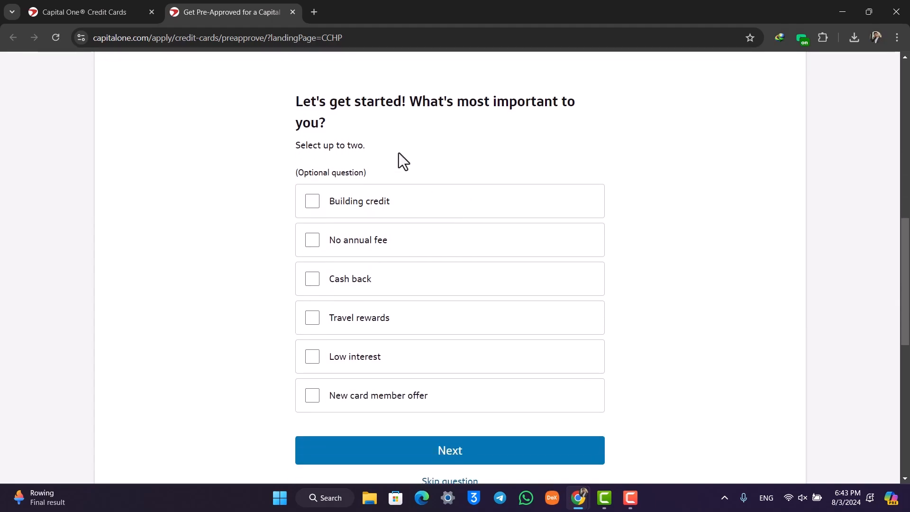
pyautogui.moveTo(581, 239)
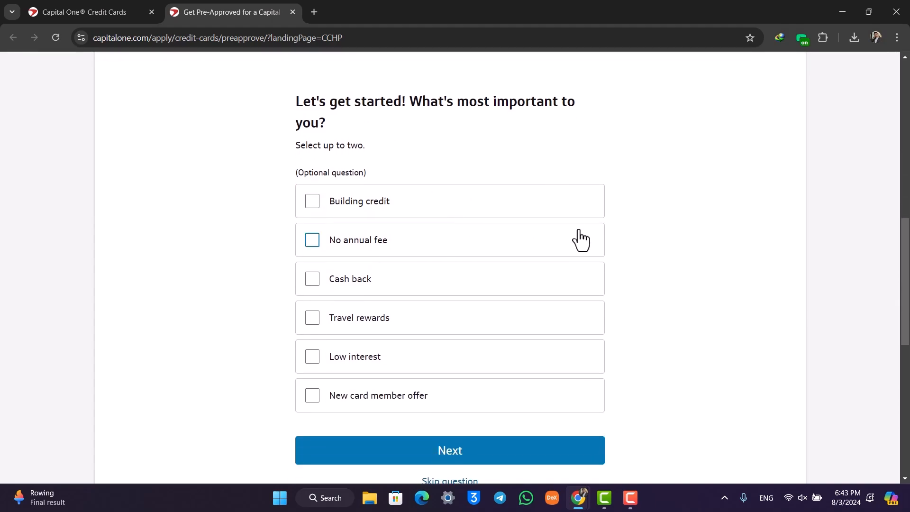
pyautogui.moveTo(594, 248)
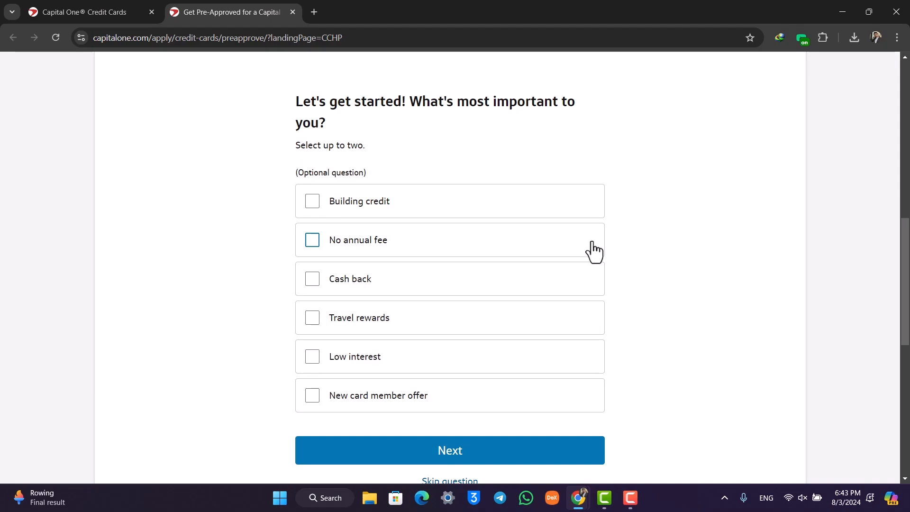
pyautogui.moveTo(572, 196)
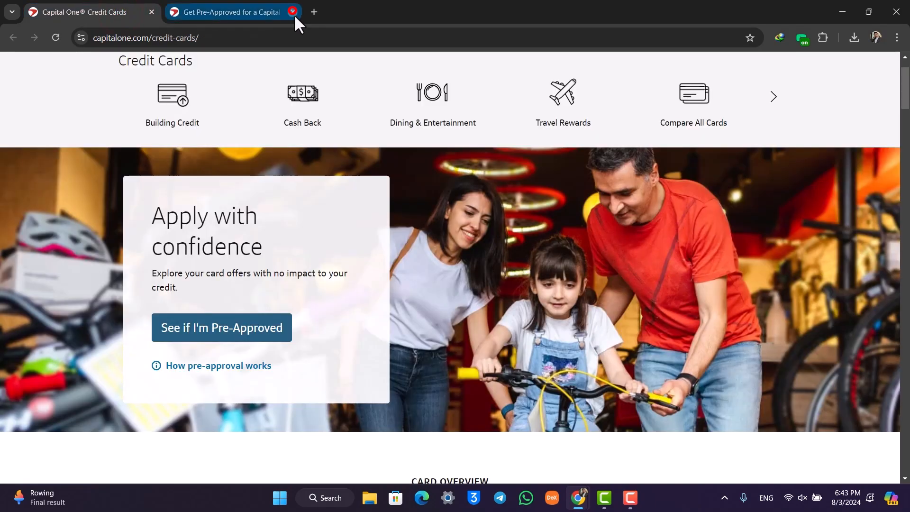
# - Close the 'Get Pre-Approved' tab, leaving only the credit cards page
pyautogui.click(293, 12)
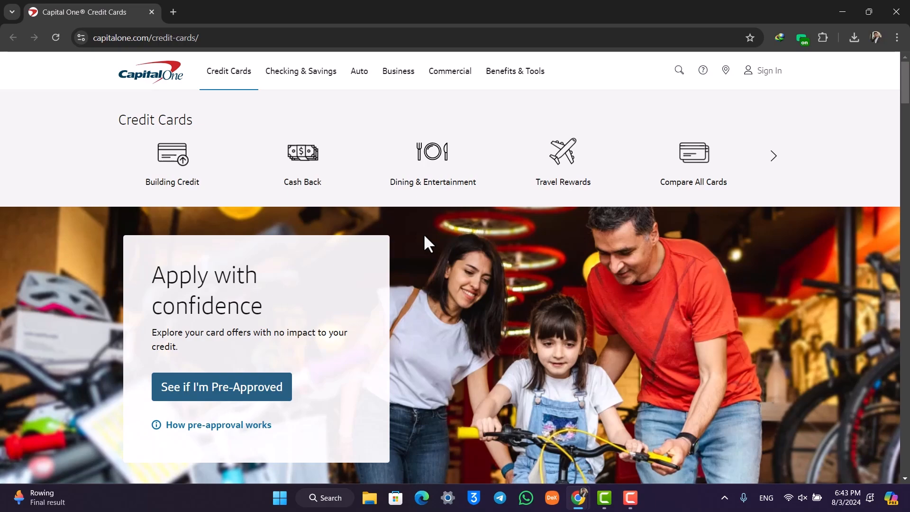
pyautogui.moveTo(655, 405)
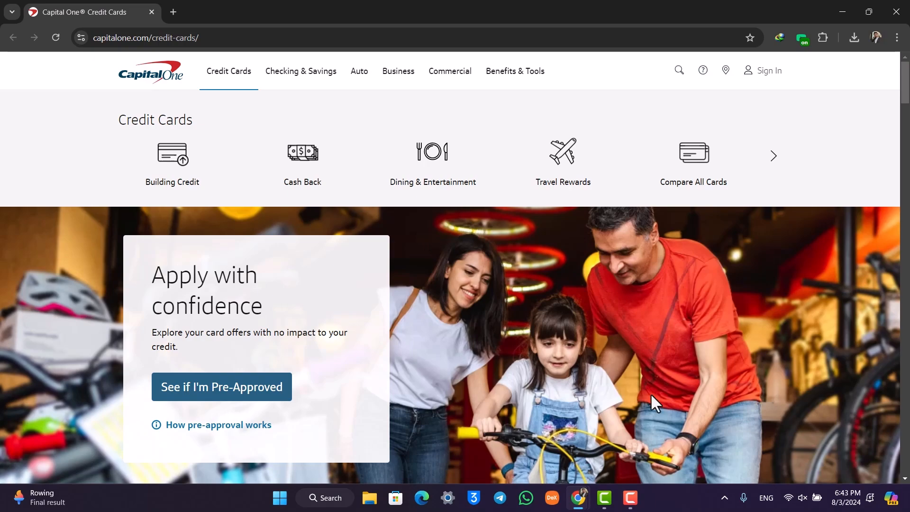
pyautogui.moveTo(864, 456)
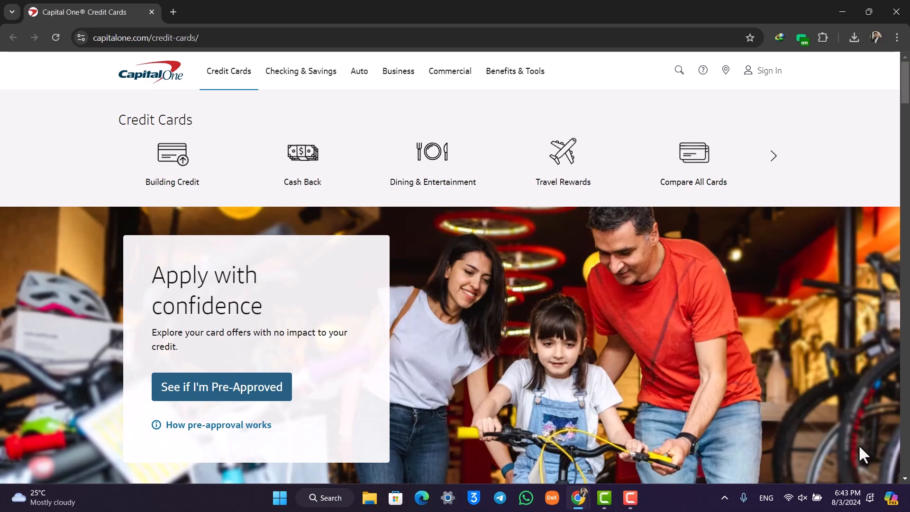